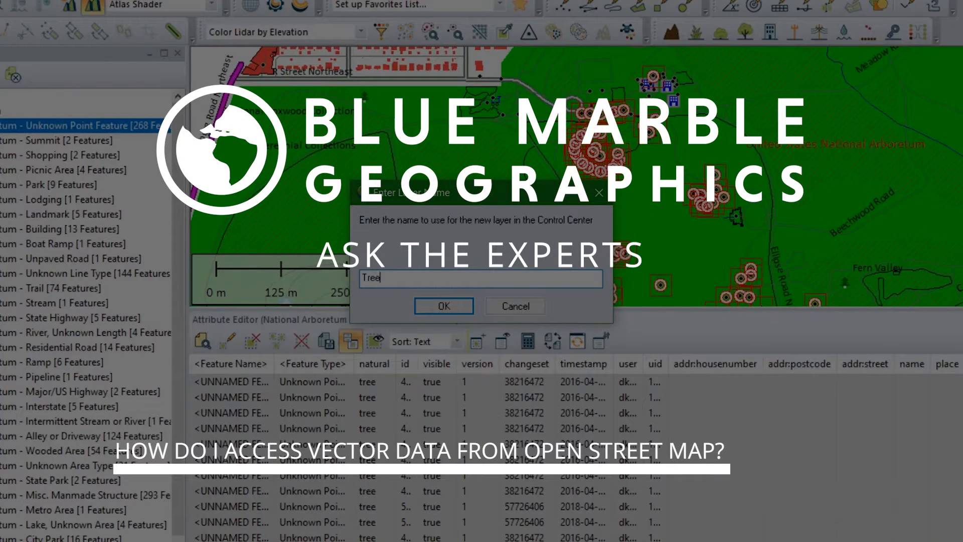
Open Connect to Online Data and scroll the source list to the OpenStreetMap entries
left_click(443, 306)
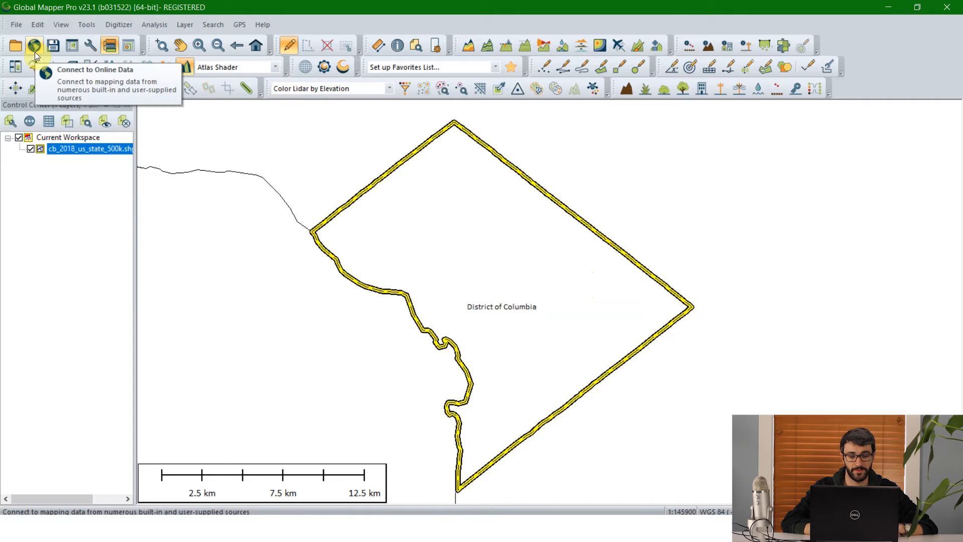
left_click(33, 45)
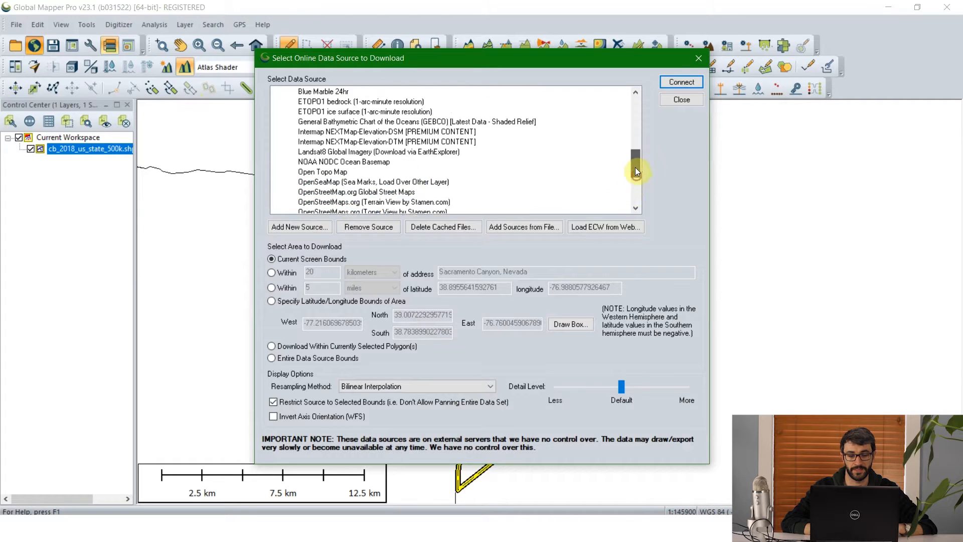
scroll("down", 3)
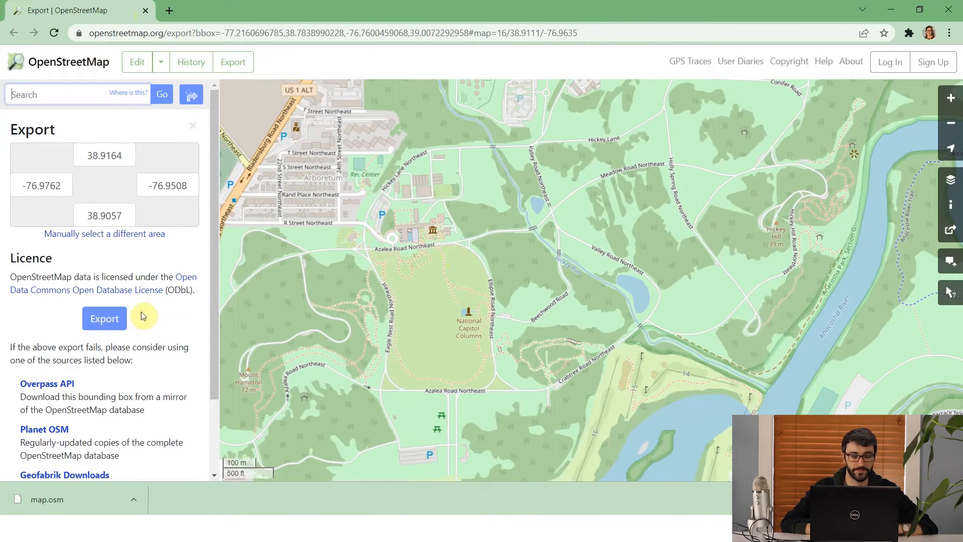
Export the arboretum bounding-box data from OpenStreetMap, cancelling the duplicate map.osm save
left_click(104, 318)
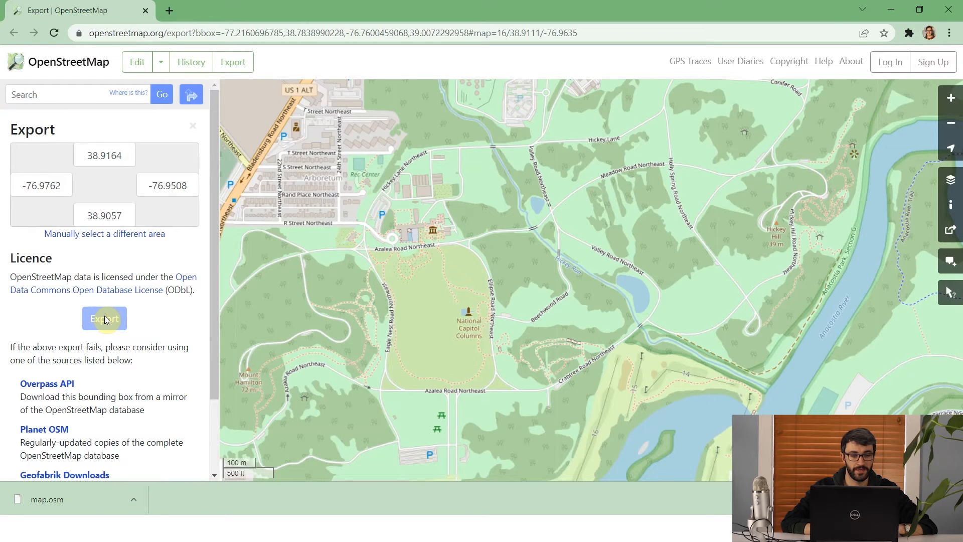
left_click(103, 320)
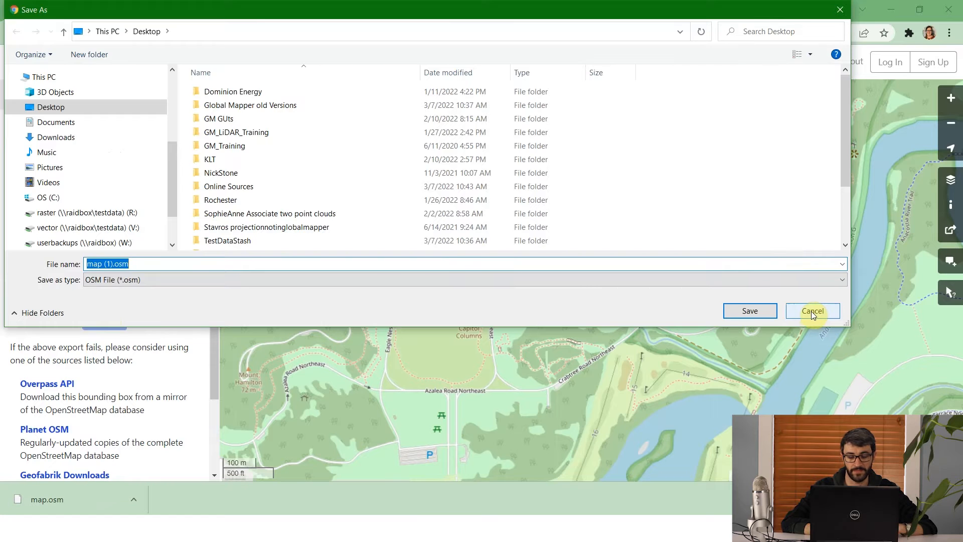
left_click(812, 310)
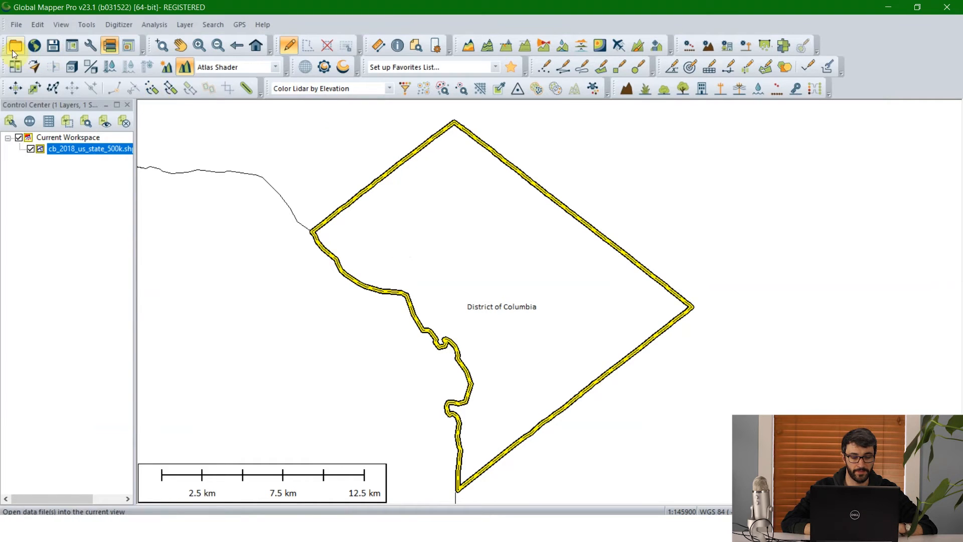
Load map.osm from the Desktop and hide the state boundary shapefile layer
left_click(14, 46)
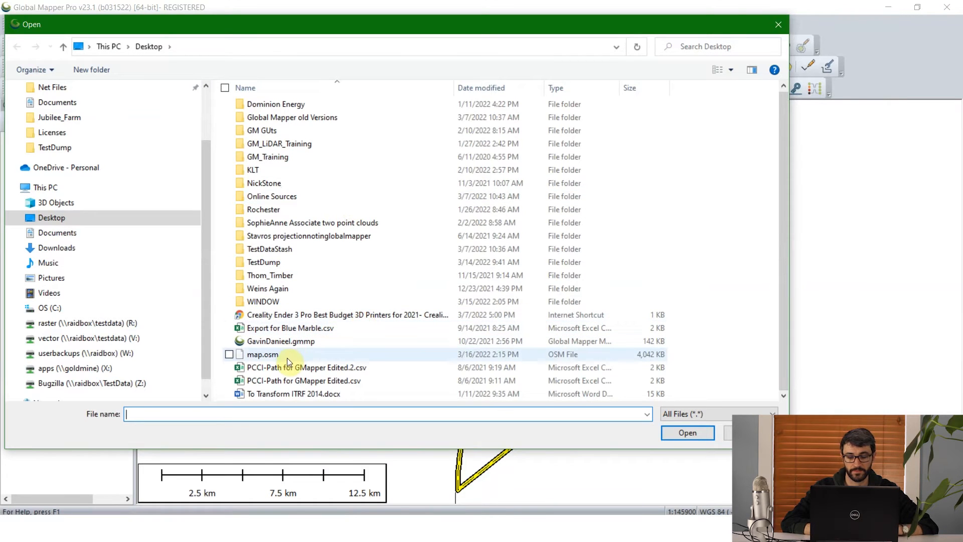
left_click(687, 432)
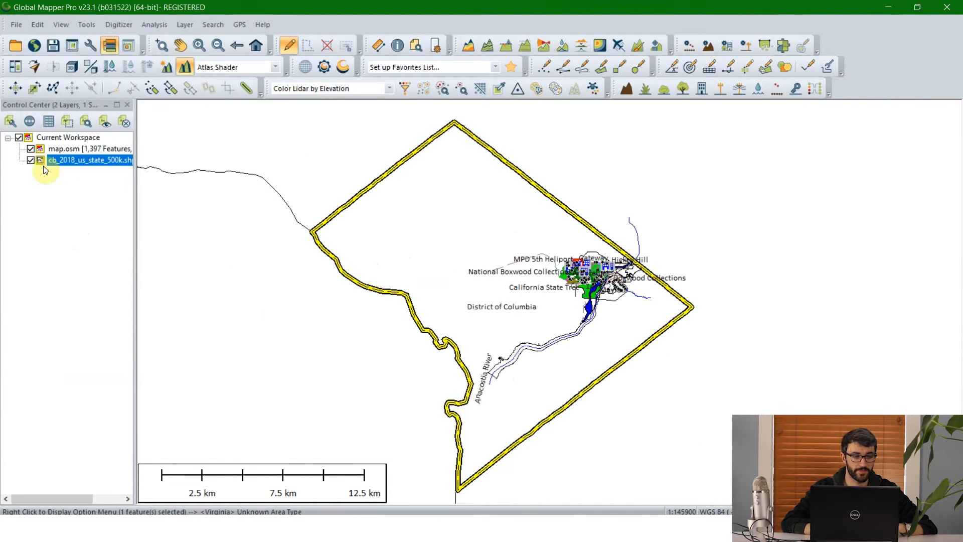
left_click(31, 159)
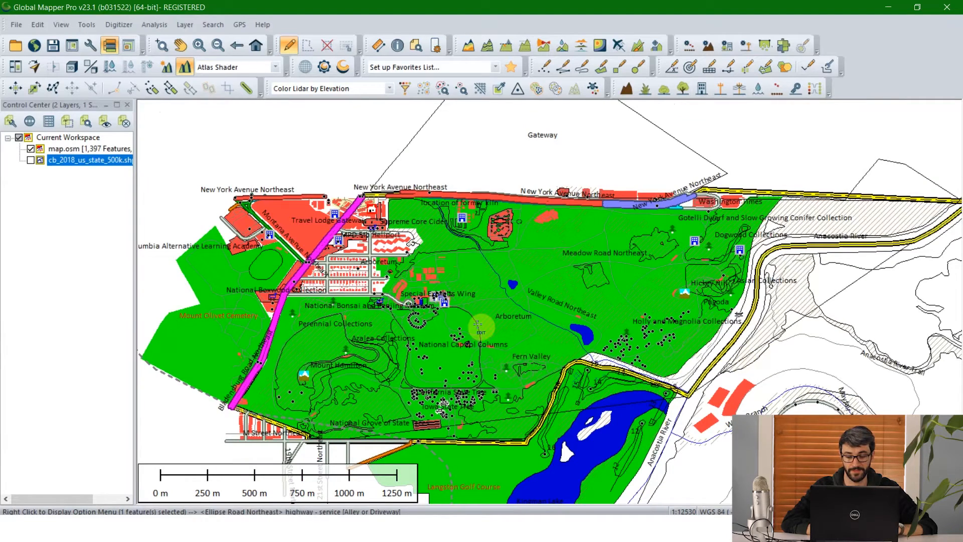
Crop the features to the selected park area into a new 'National Arboretum' layer
scroll("down", 3)
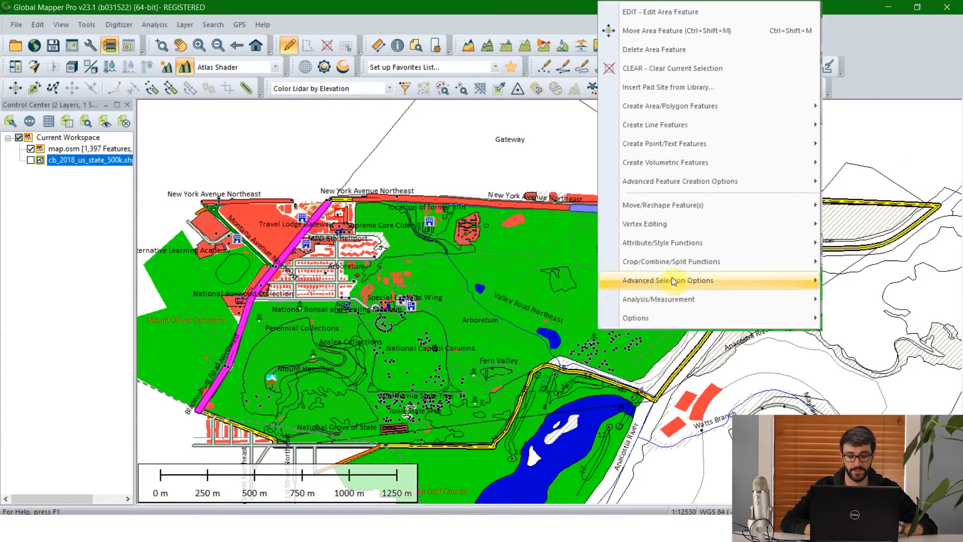
mouse_move(672, 261)
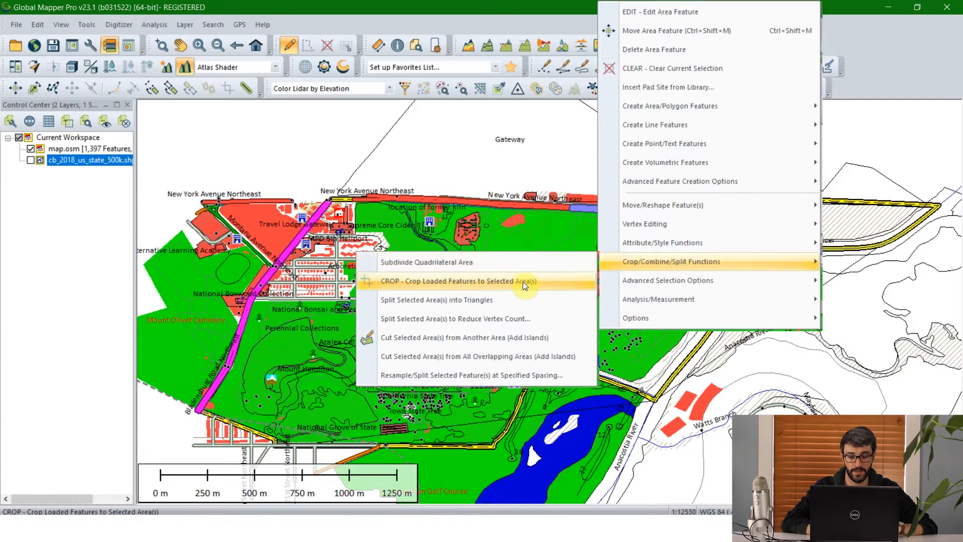
left_click(458, 281)
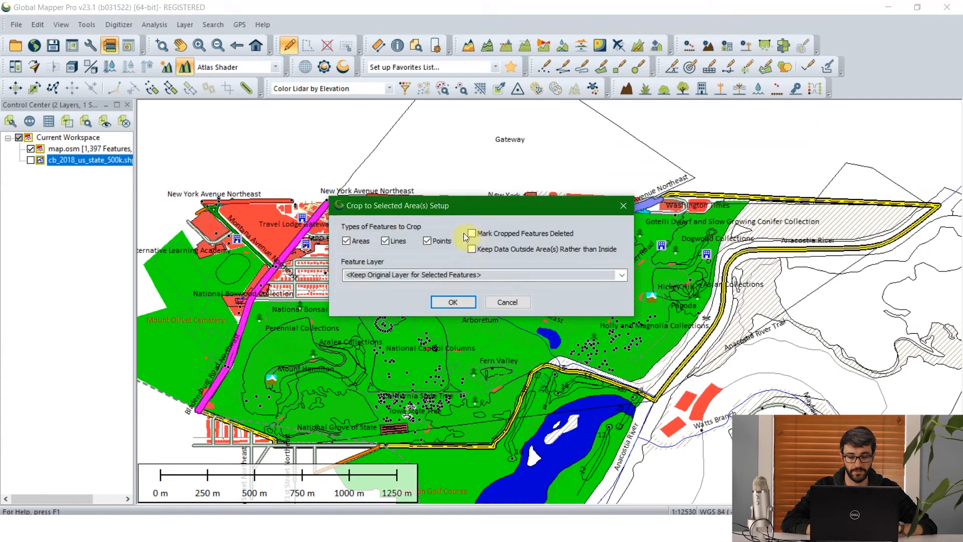
left_click(621, 275)
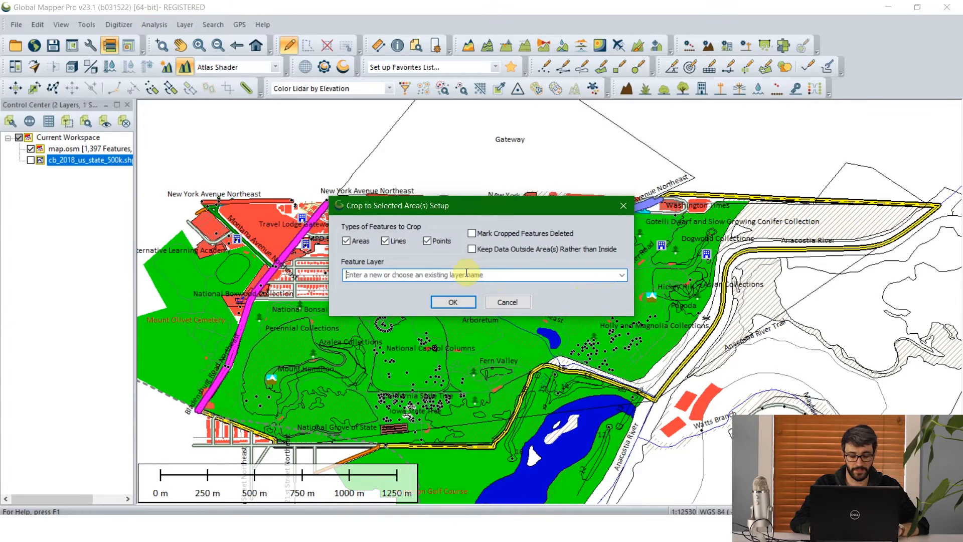
type("National Arboretum")
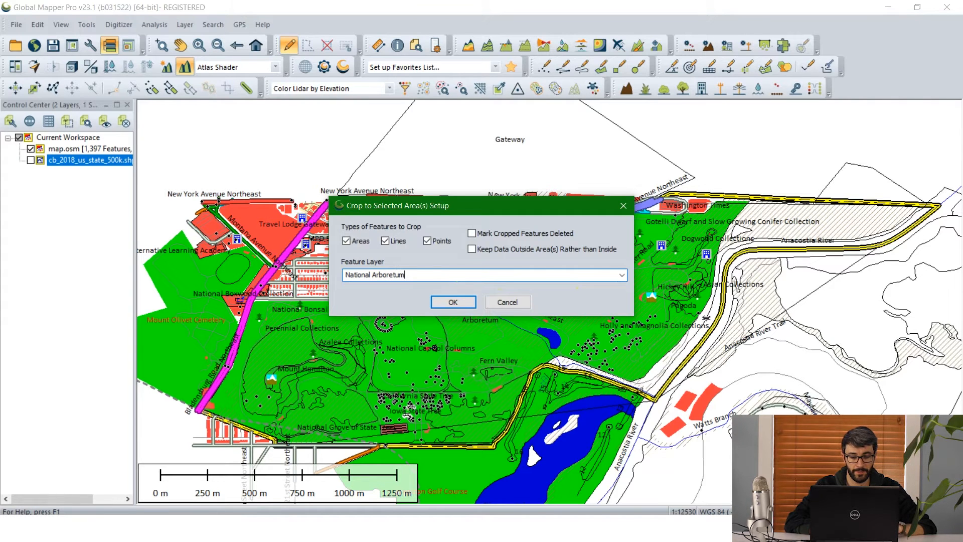
left_click(452, 301)
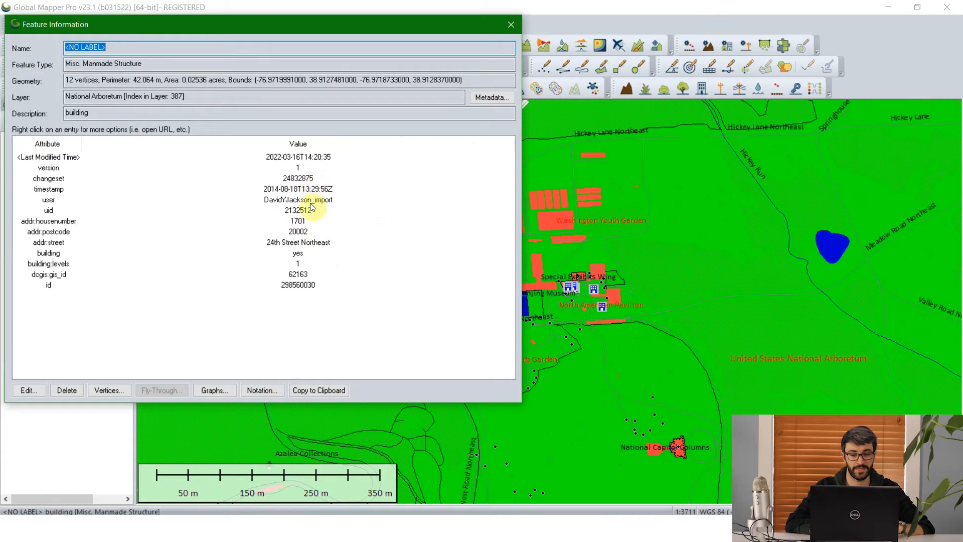
mouse_move(304, 250)
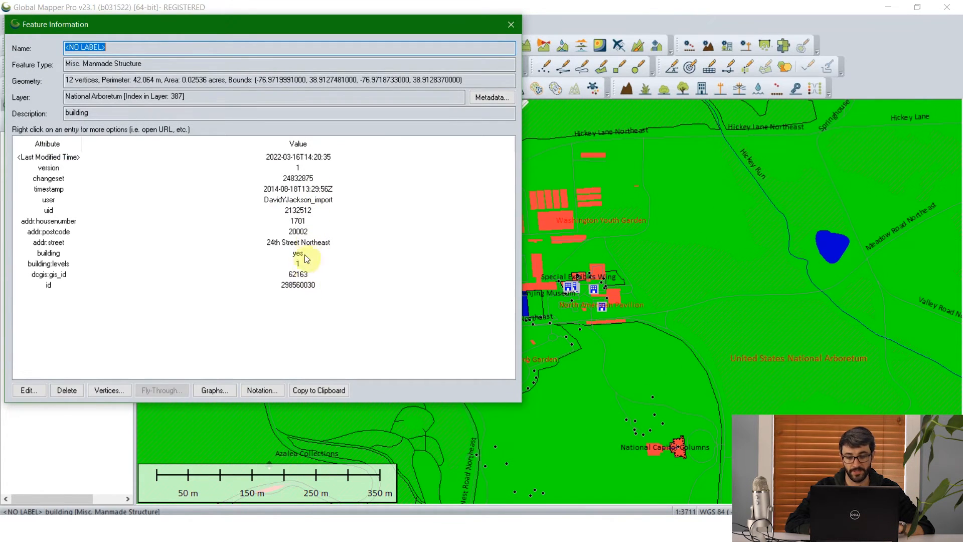
Review a building's and a tree point's Feature Information, then select the National Arboretum layer
left_click(510, 24)
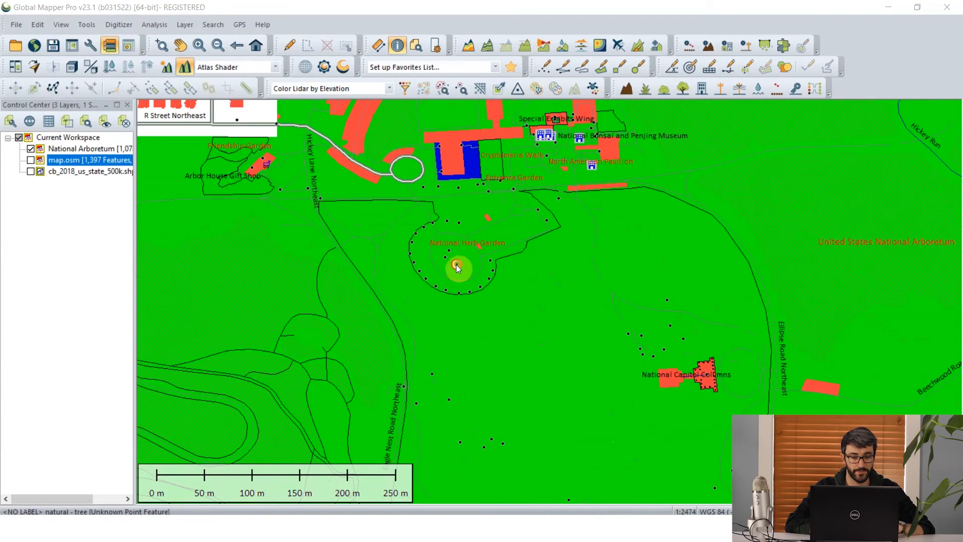
left_click(457, 266)
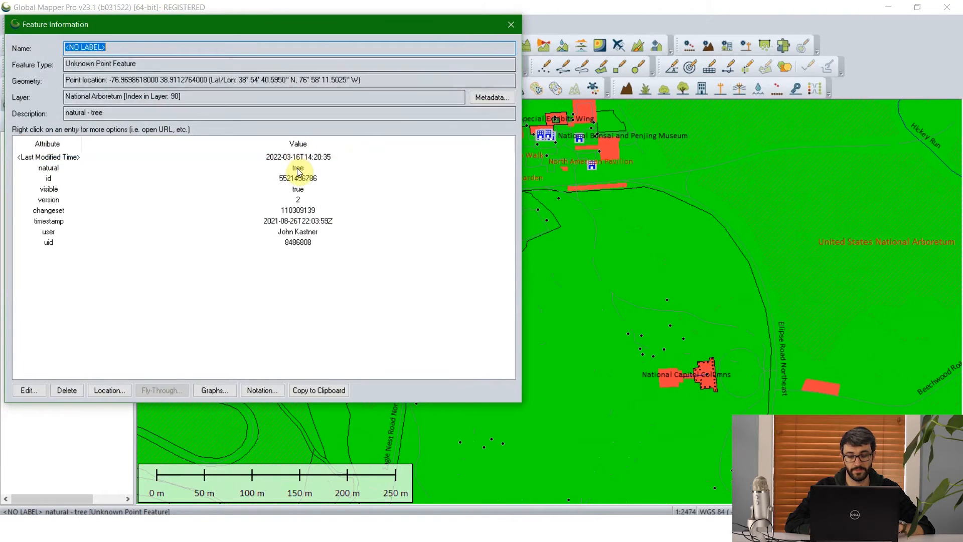
left_click(511, 24)
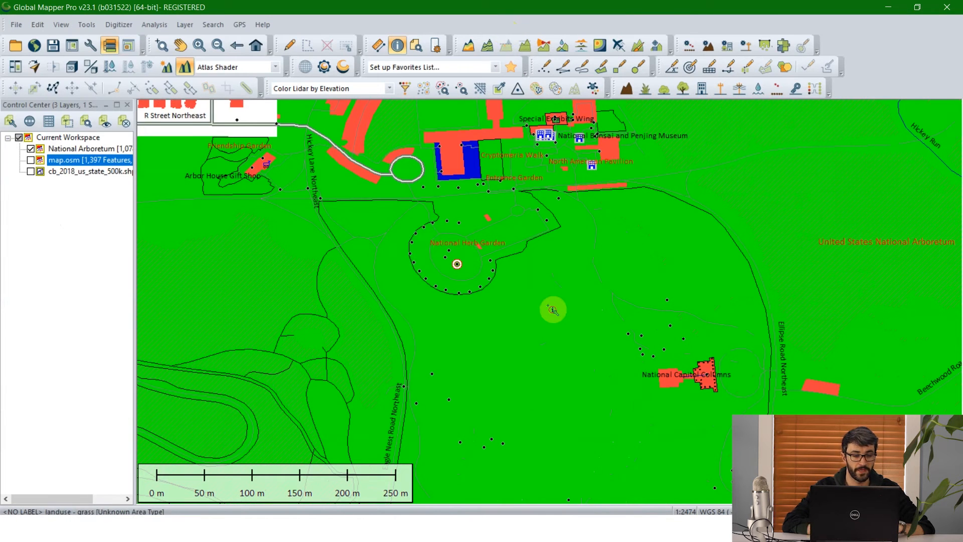
left_click(89, 148)
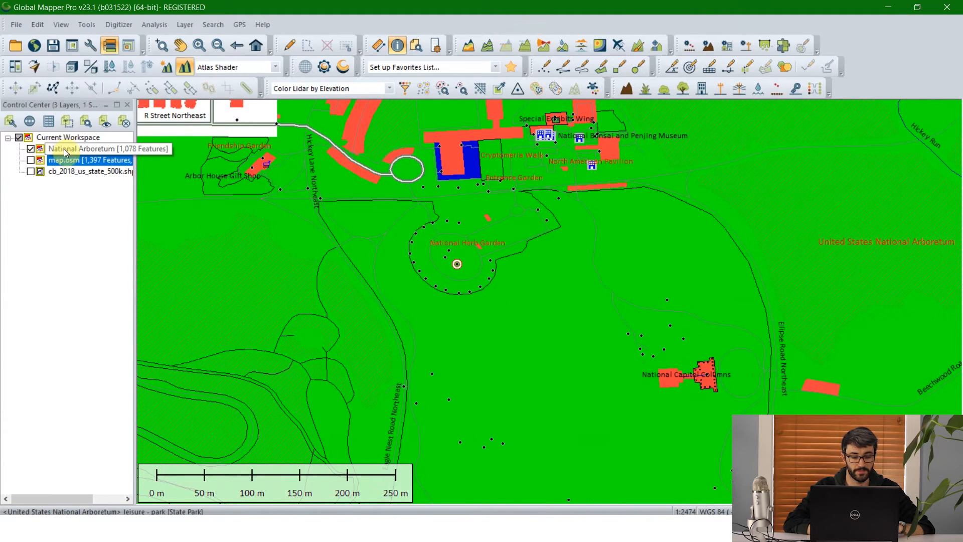
Split National Arboretum by <Feature Type> and select the Unknown Point Feature sub-layer
right_click(89, 149)
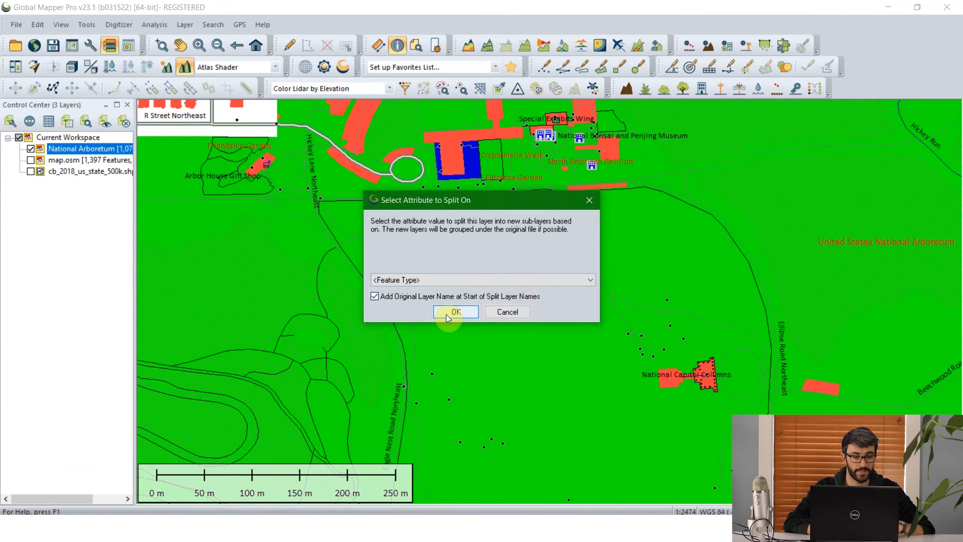
left_click(455, 312)
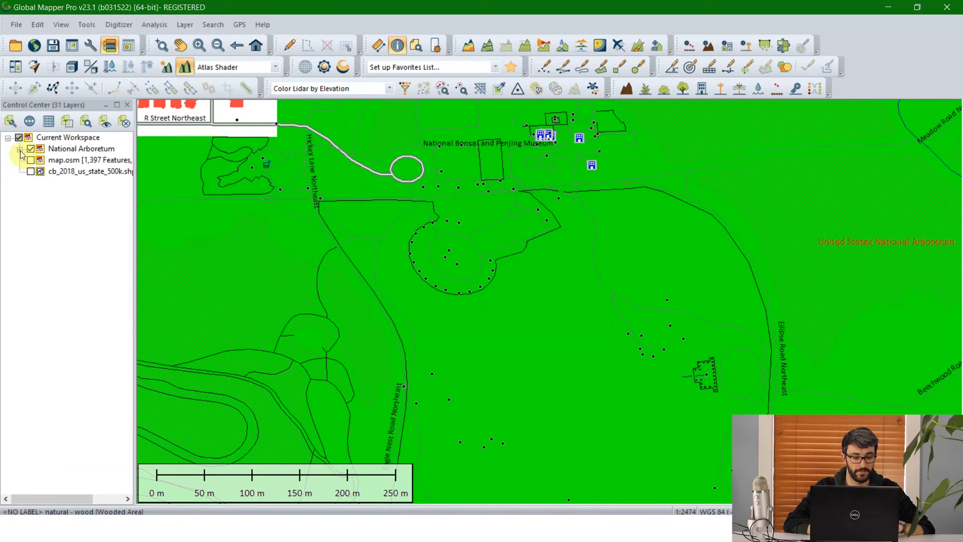
left_click(20, 149)
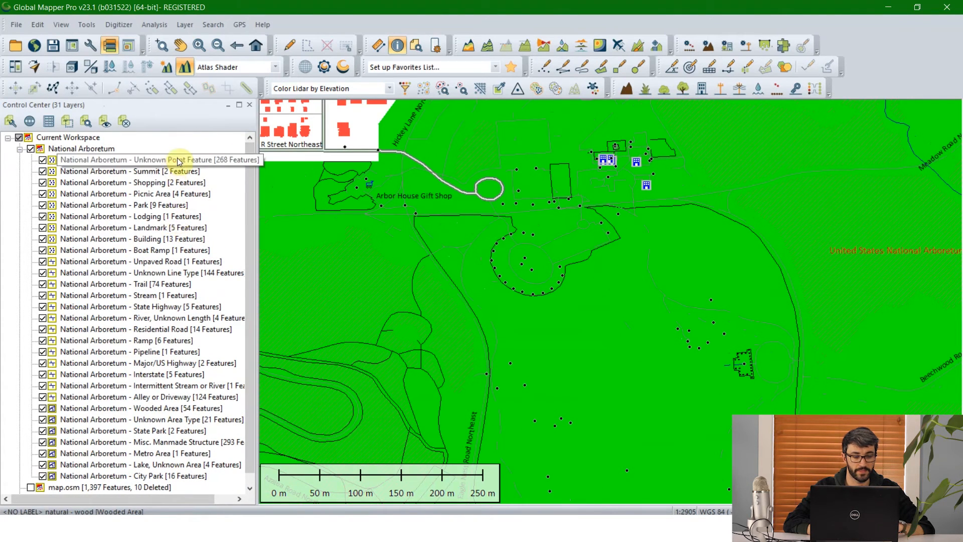
left_click(147, 159)
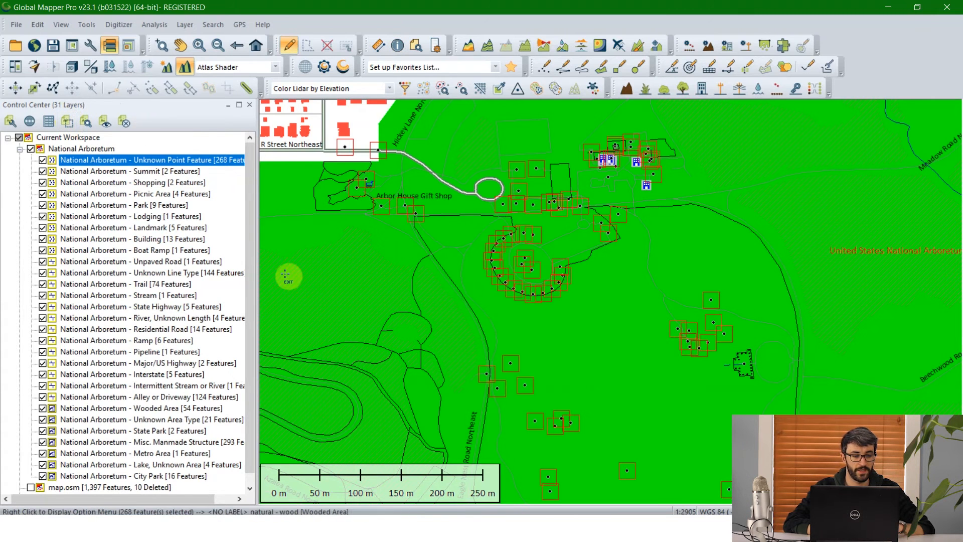
Search the unknown points' attributes with the query %NATURAL% = 'tree'
left_click(48, 120)
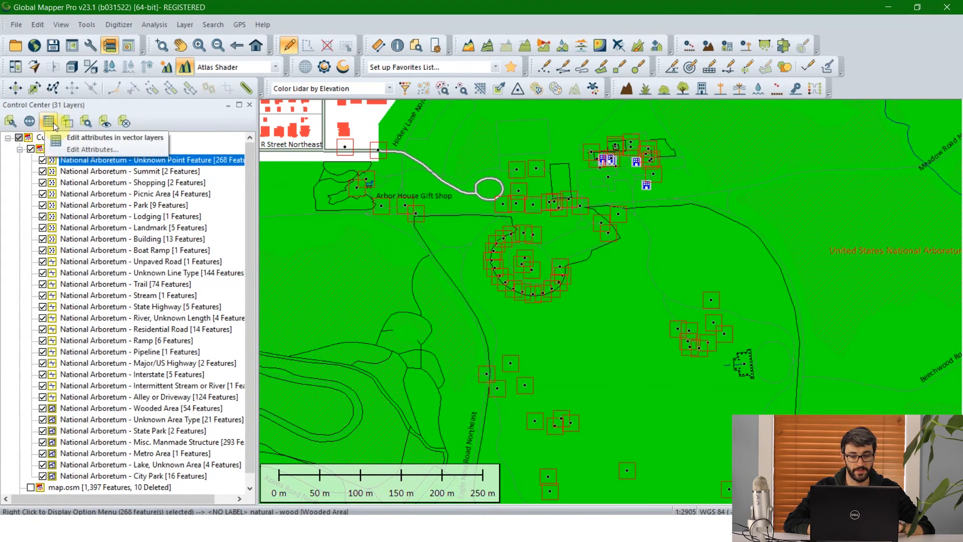
left_click(92, 150)
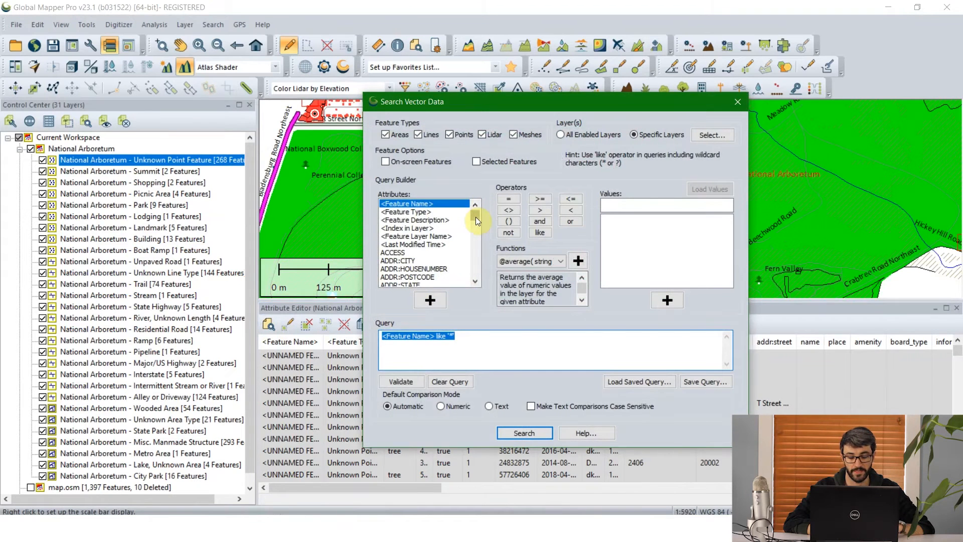
scroll("down", 3)
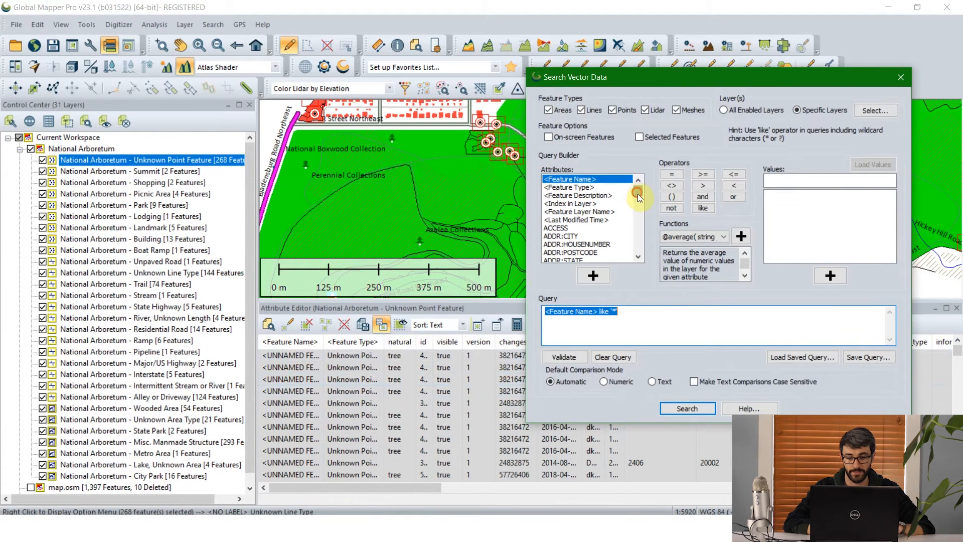
scroll("down", 3)
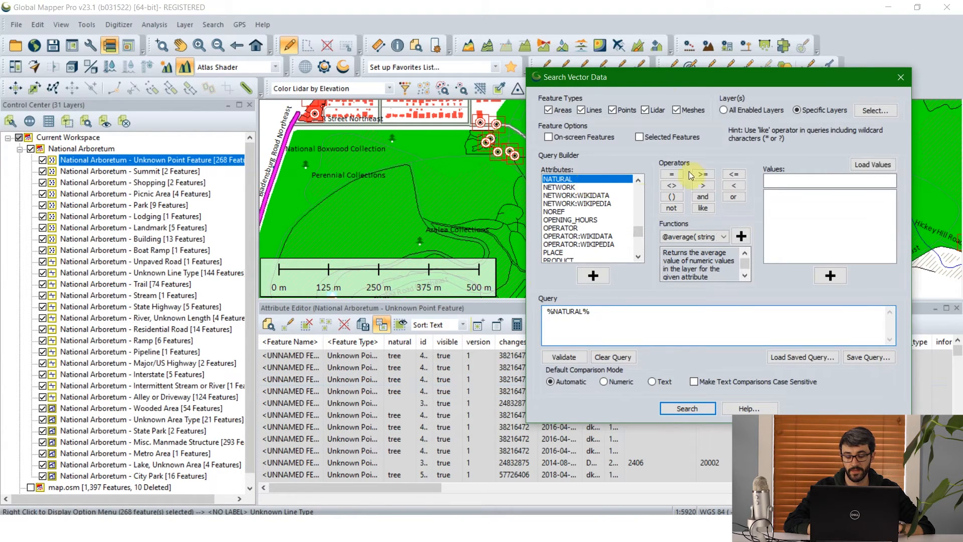
left_click(671, 174)
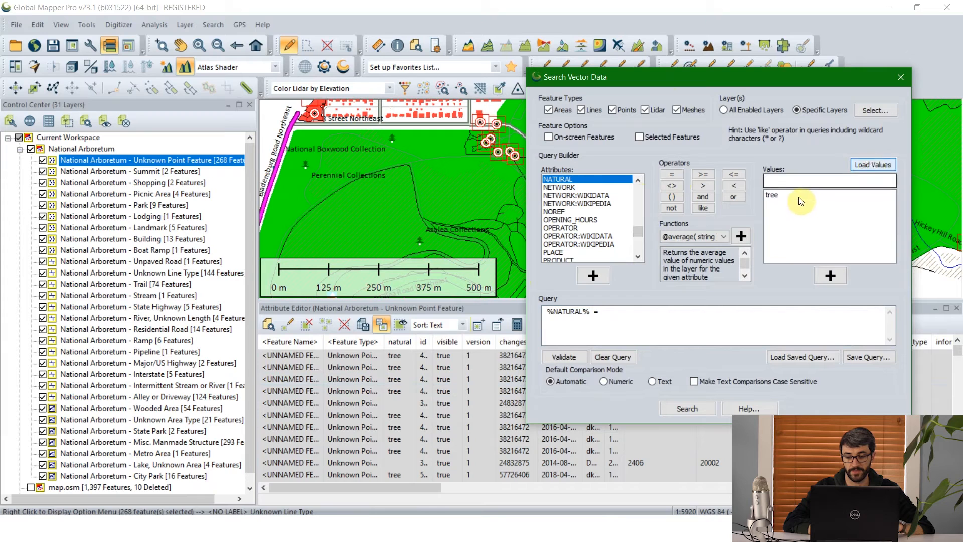
left_click(799, 195)
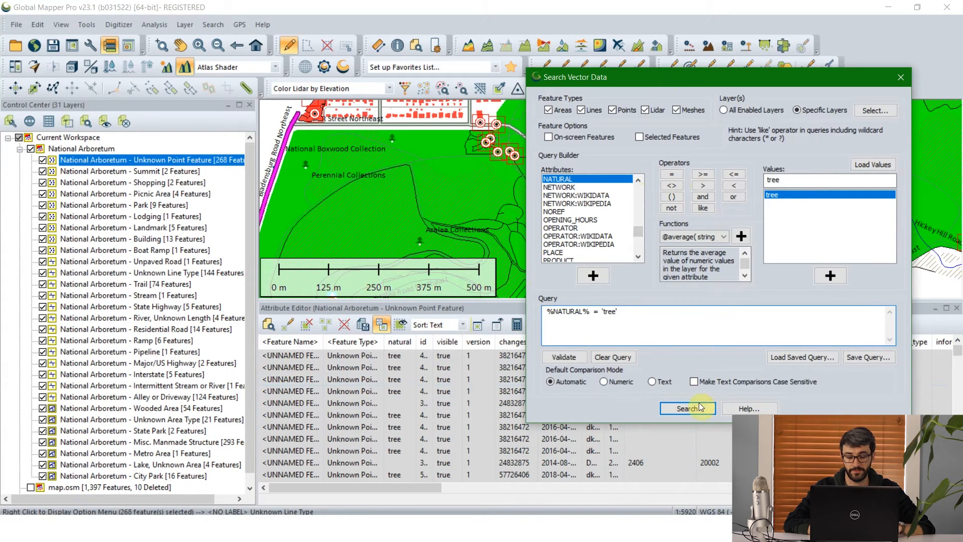
left_click(687, 409)
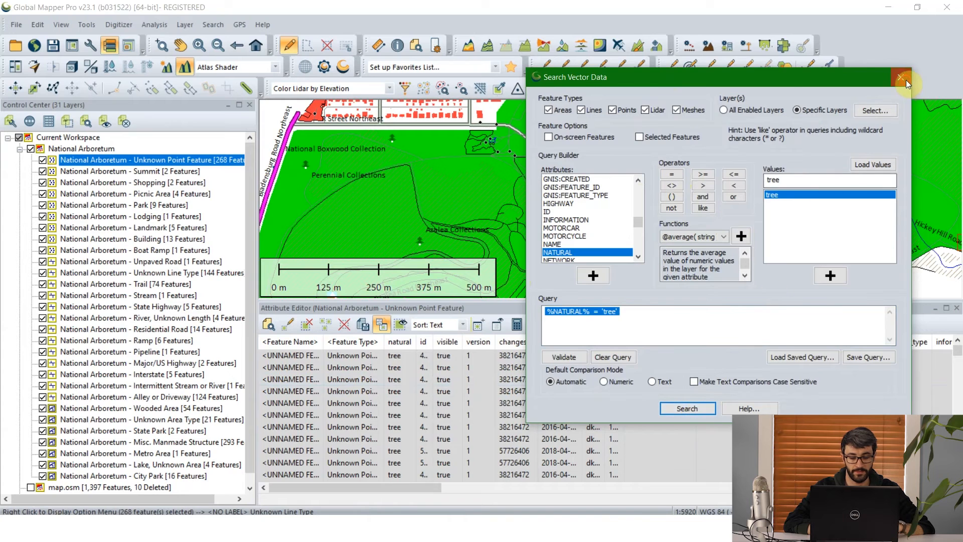
left_click(901, 77)
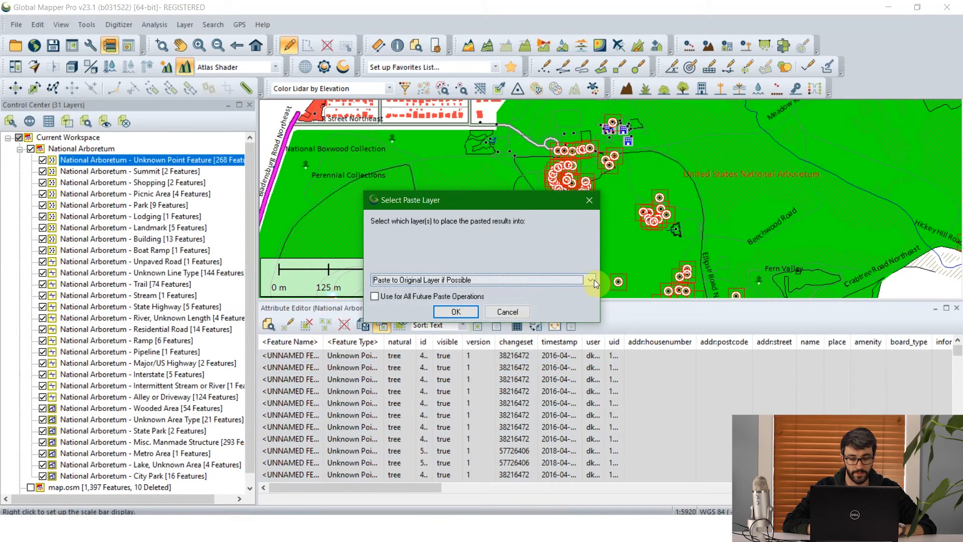
Paste the found tree points into a new layer named 'Trees' and select it
left_click(589, 279)
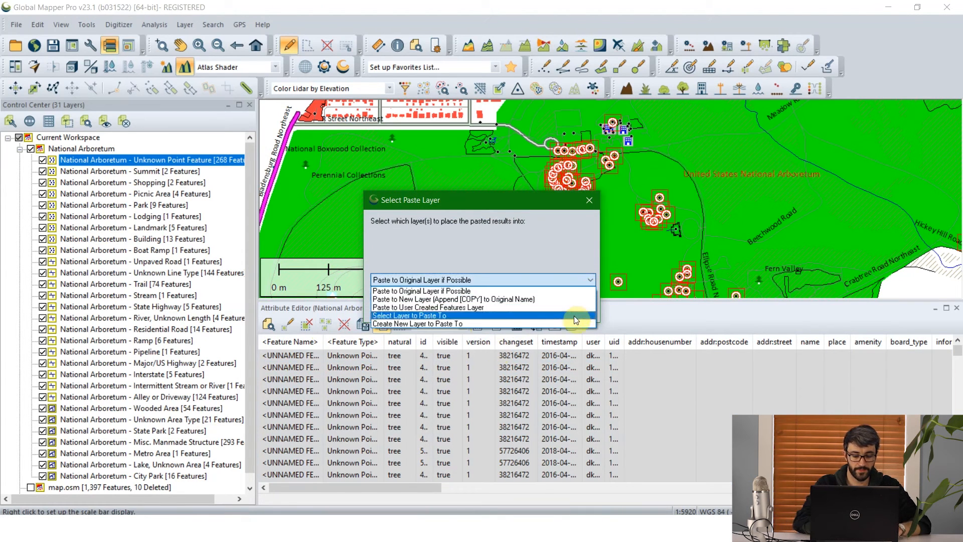
left_click(428, 324)
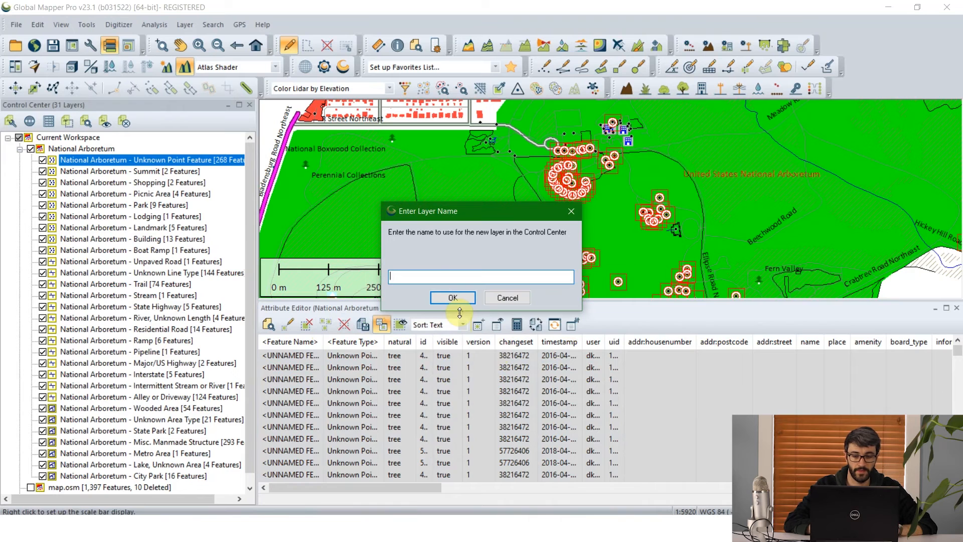
type("Trees")
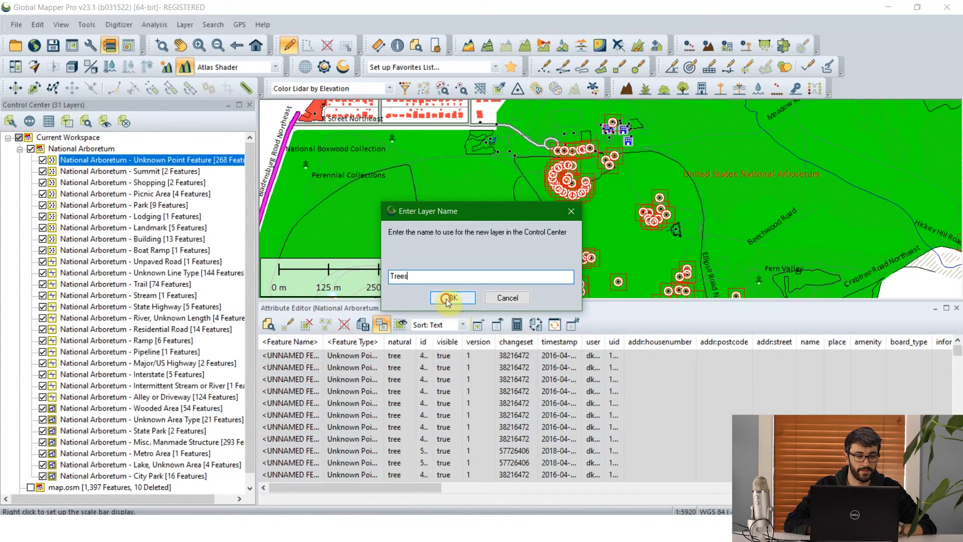
left_click(451, 298)
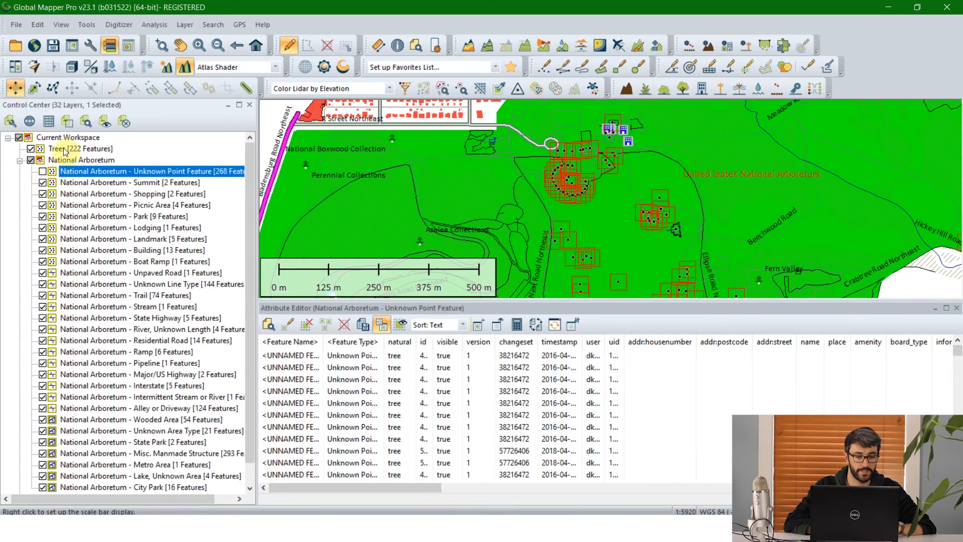
left_click(69, 149)
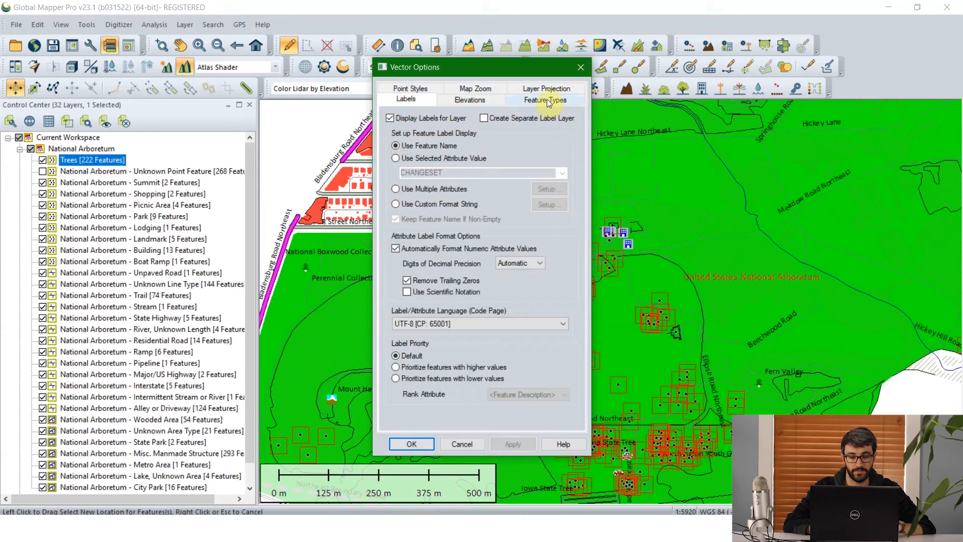
Set the Trees layer's point feature type to Tree and apply the new drawing style
left_click(545, 99)
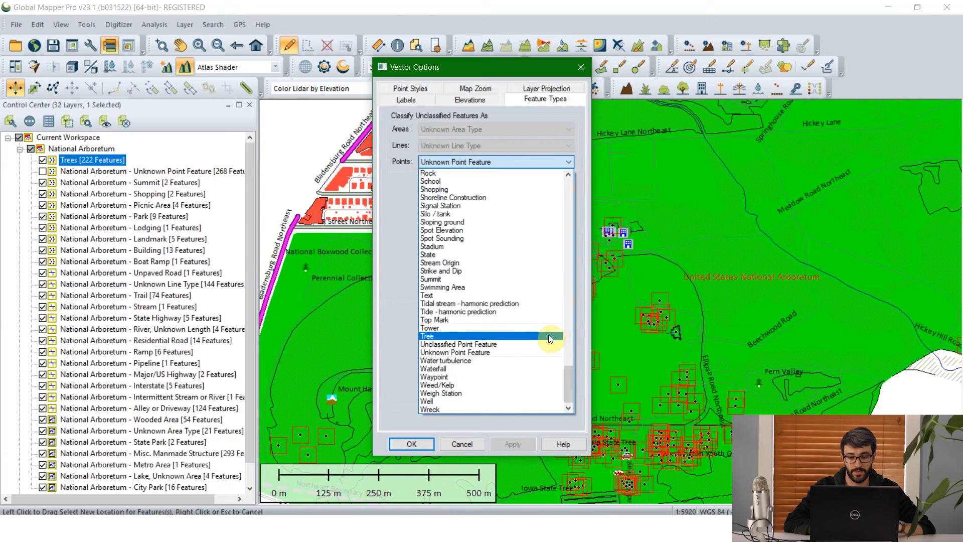
left_click(411, 443)
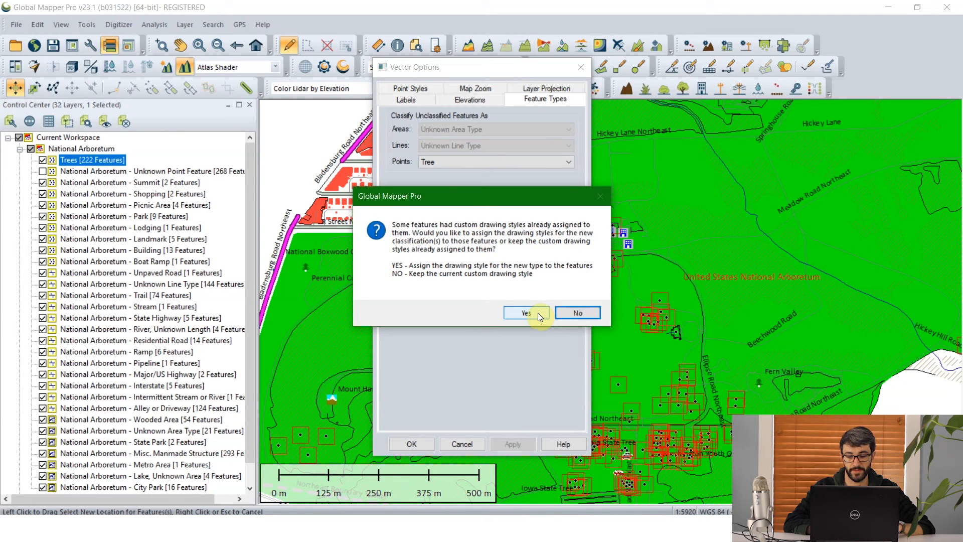
left_click(525, 313)
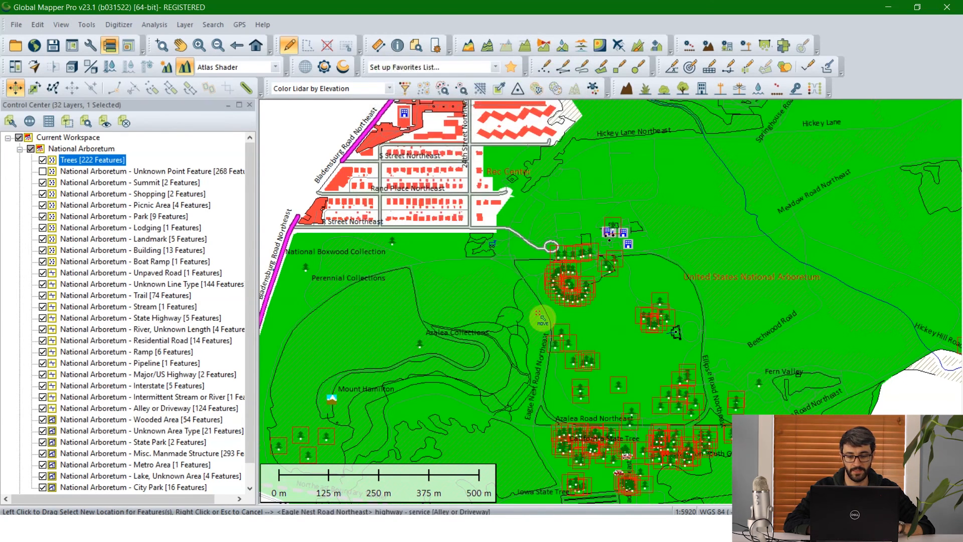